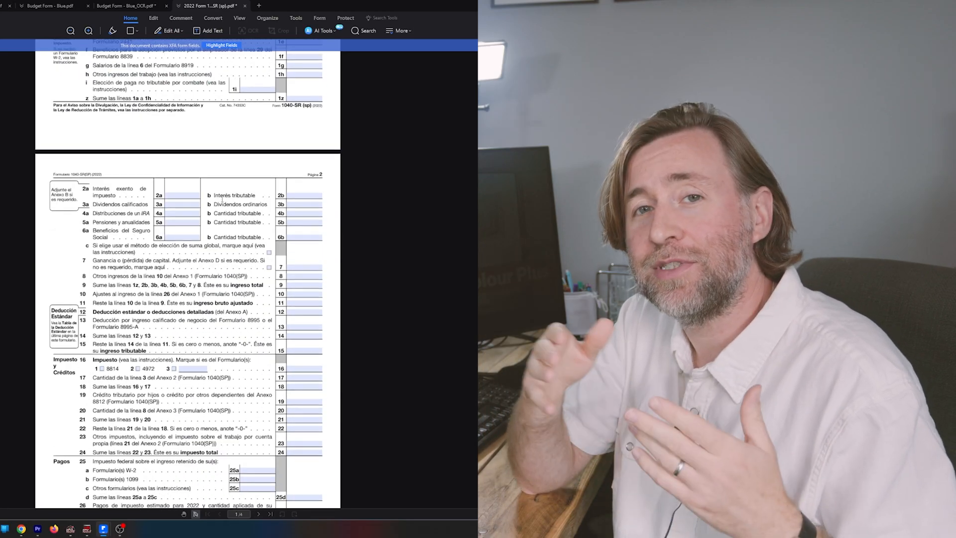
- Insert the name 'Kit Betts-Ma' into the 2023-24 EXPENSES subtitle and finish editing
scroll("down", 3)
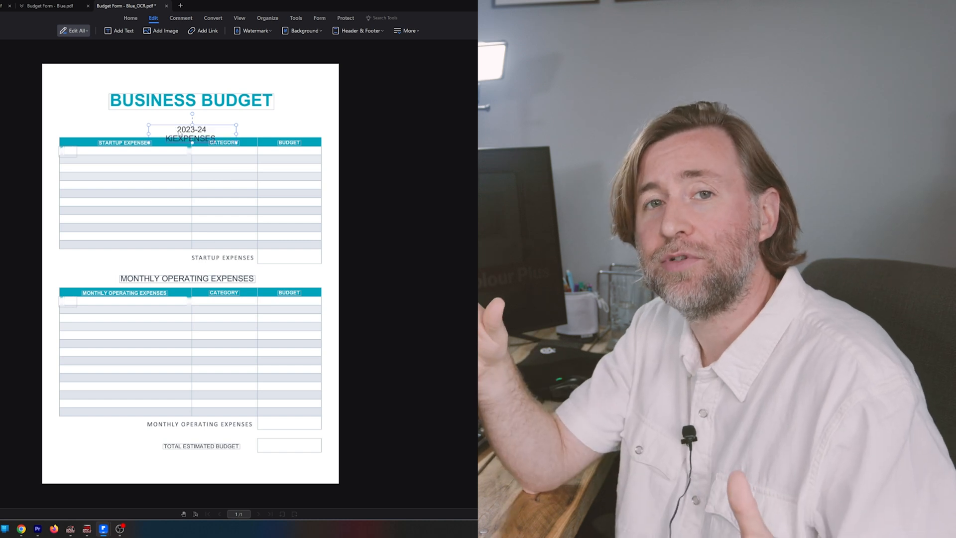
type("Kit Betts-Masters")
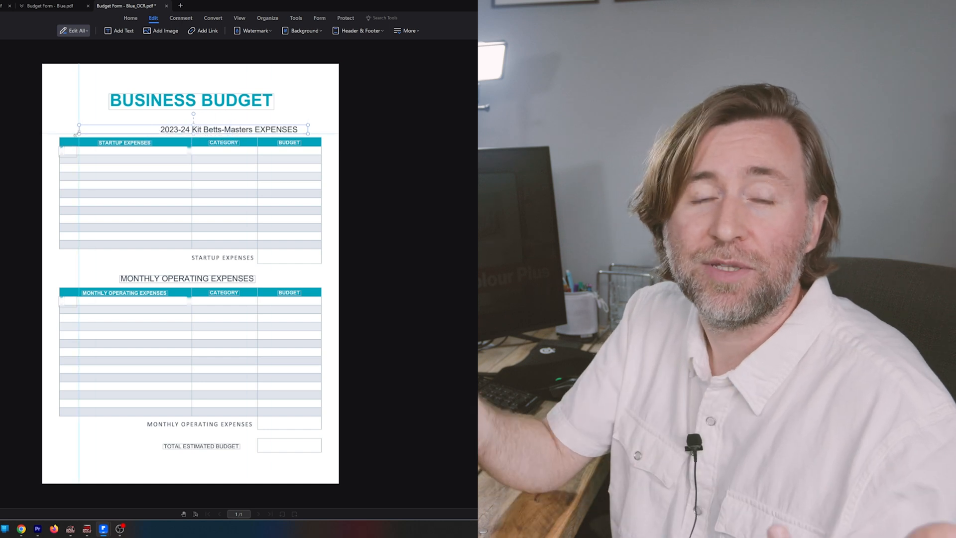
left_click(187, 278)
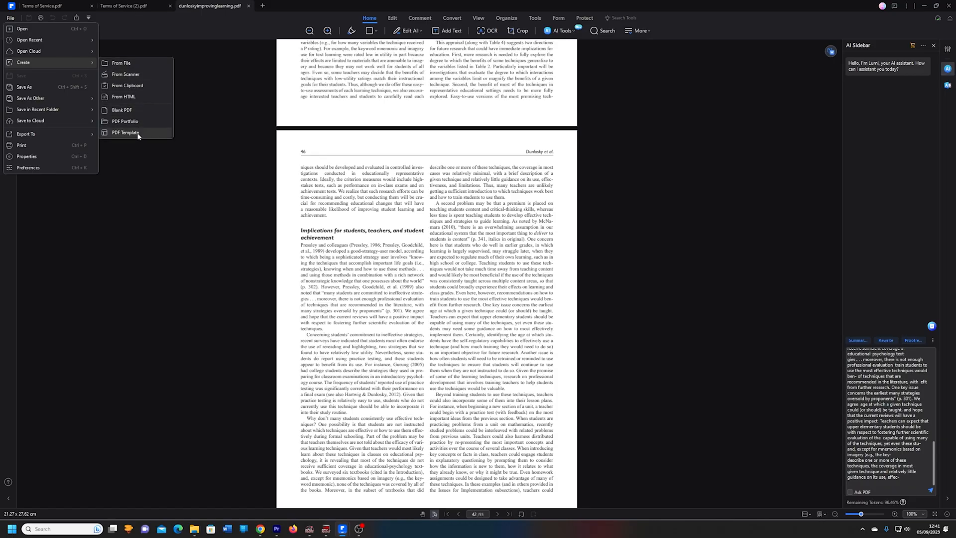
- Preview the Blue Sky Quote Form in the template library, then start Convert PDF from home
left_click(125, 133)
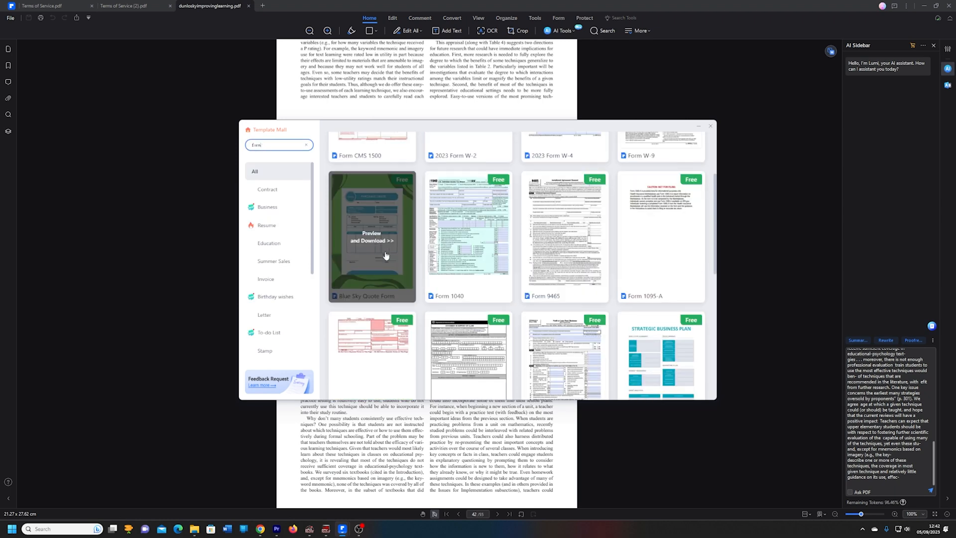
left_click(371, 236)
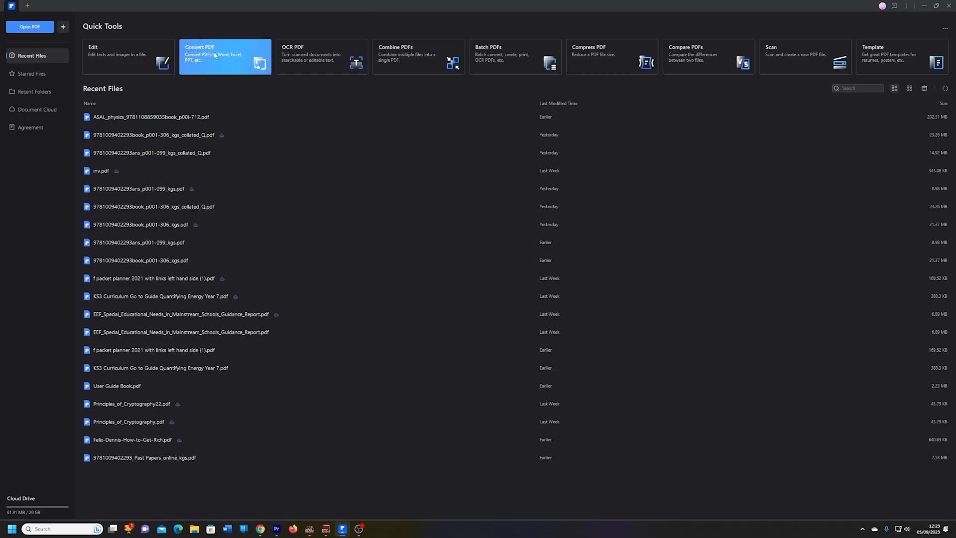
left_click(225, 56)
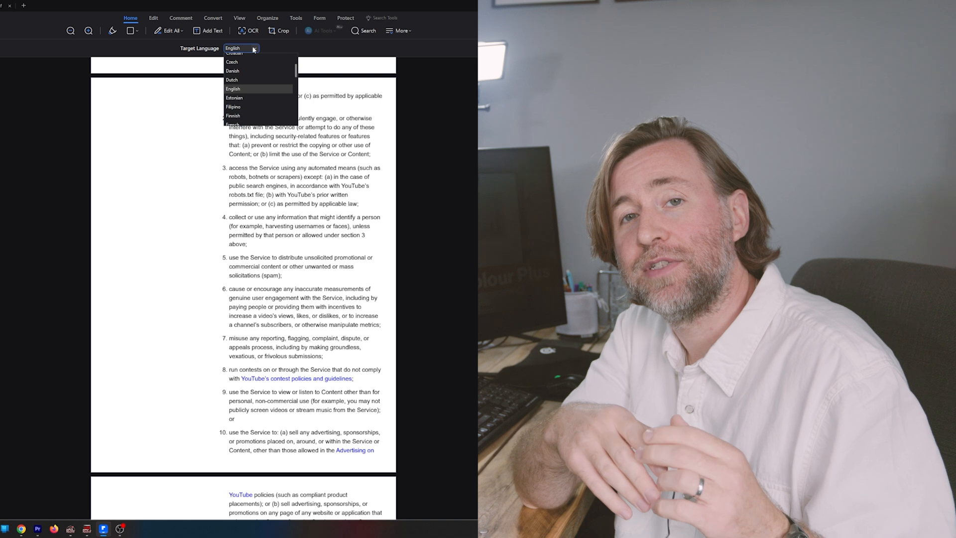
- Scroll the Terms of Service document while English is the translation target
scroll("down", 3)
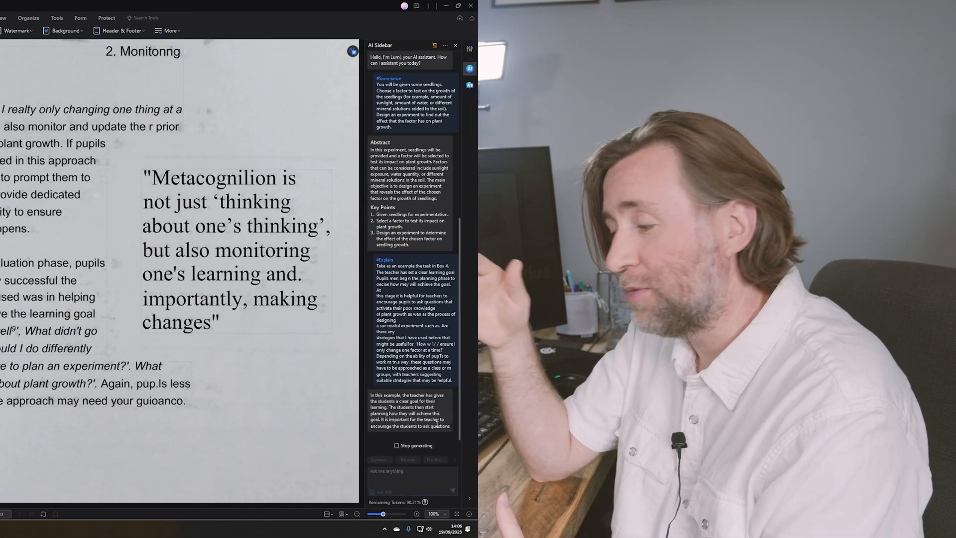
- Scroll the AI sidebar to read the finished Explain response
scroll("down", 3)
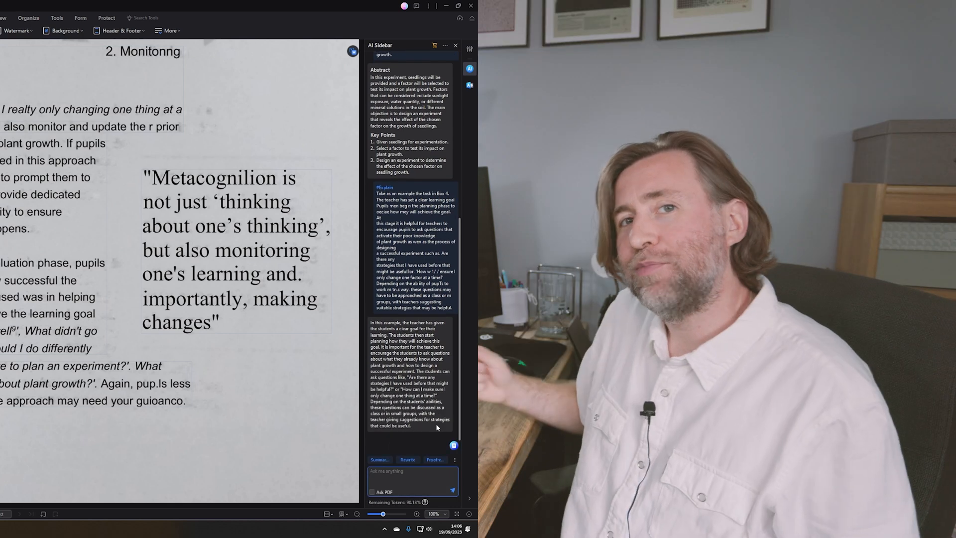